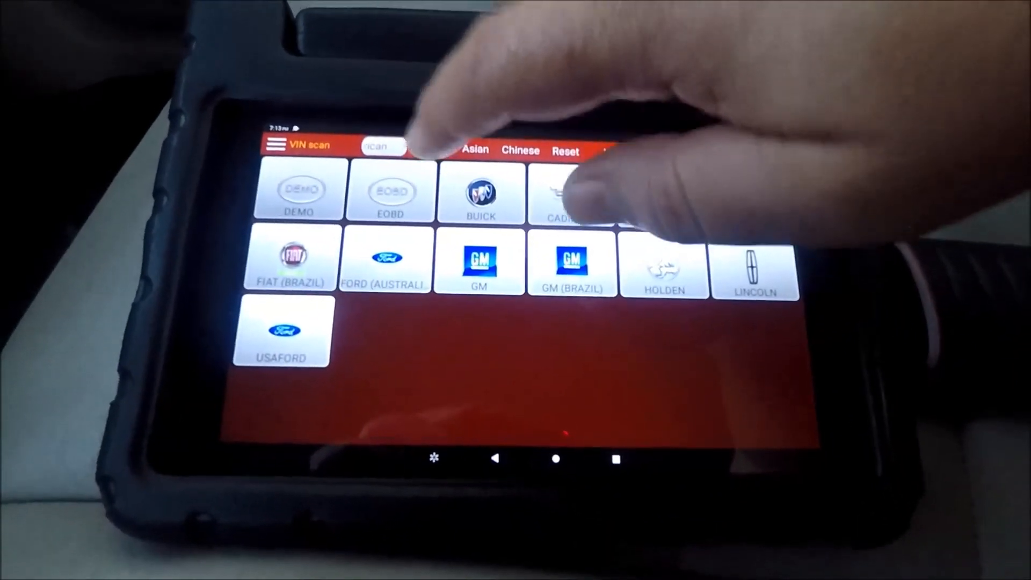
Step: Browse the European, Asian and Chinese brand lists, then return to the European makes
click(408, 146)
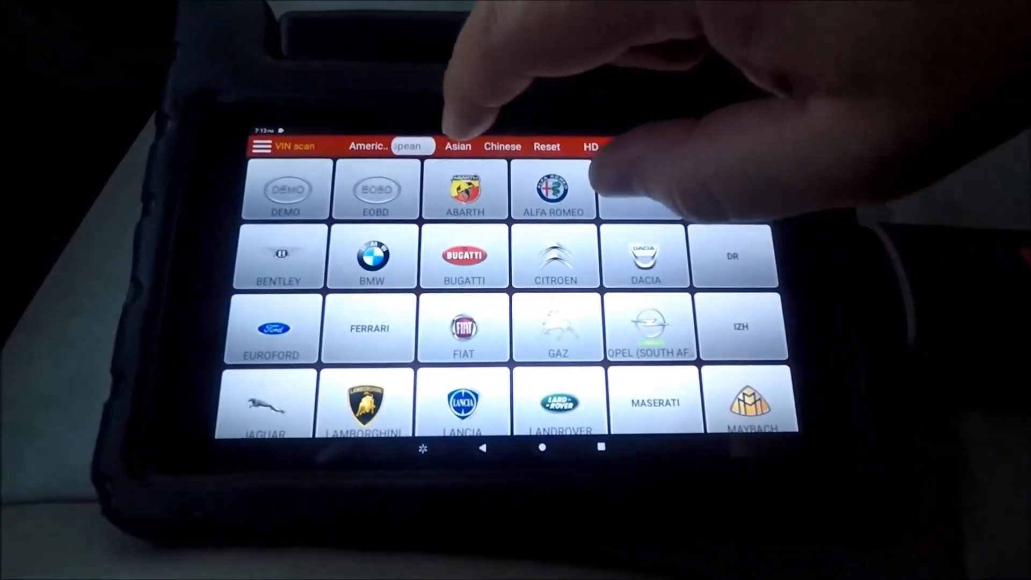
click(419, 136)
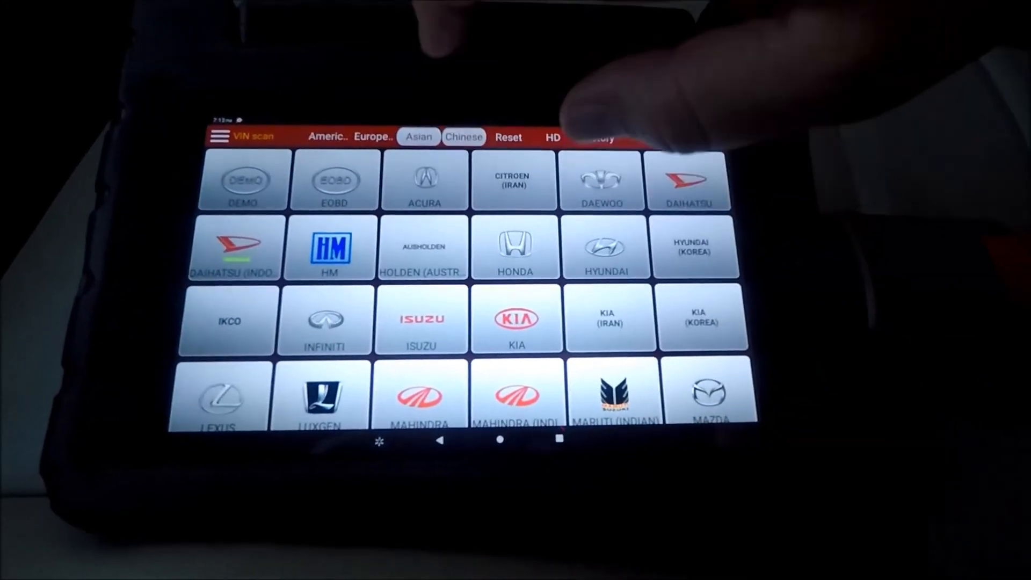
click(462, 136)
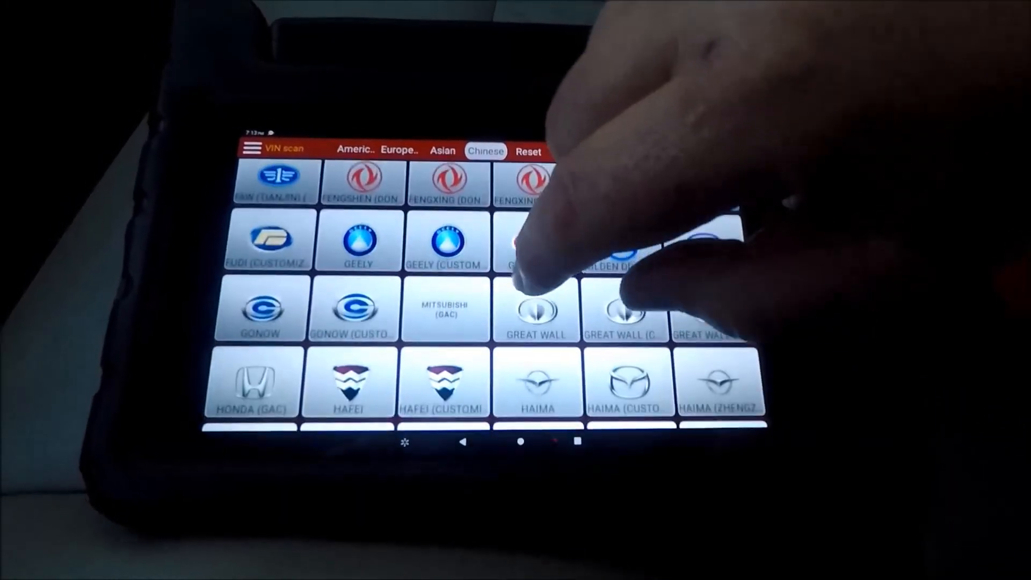
scroll(down, 3)
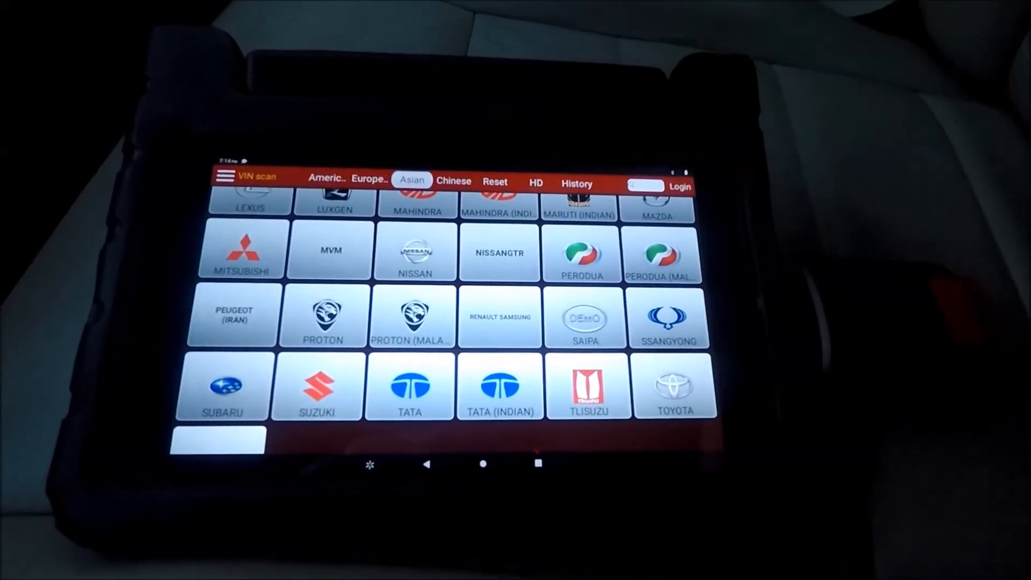
click(412, 182)
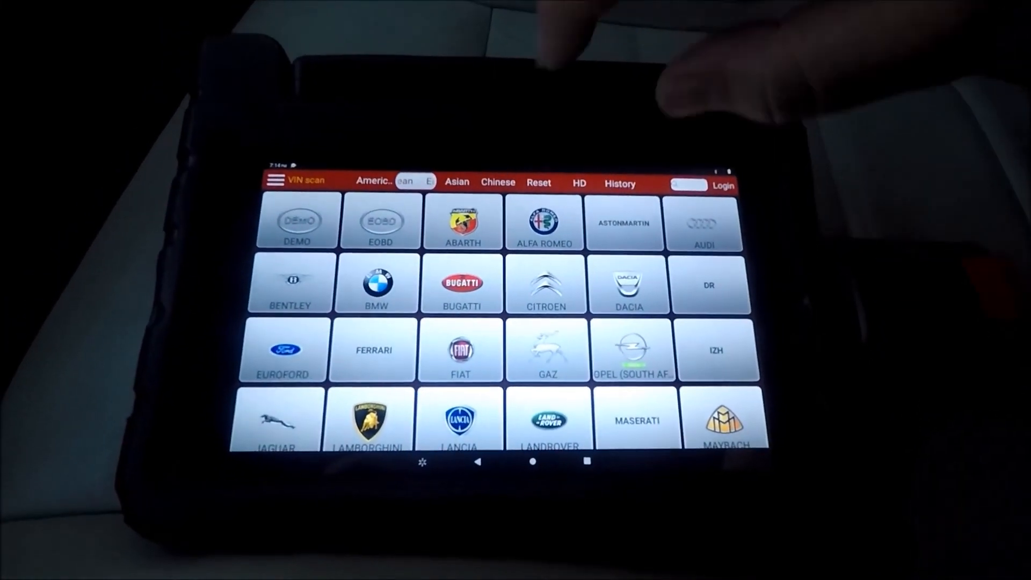
click(387, 170)
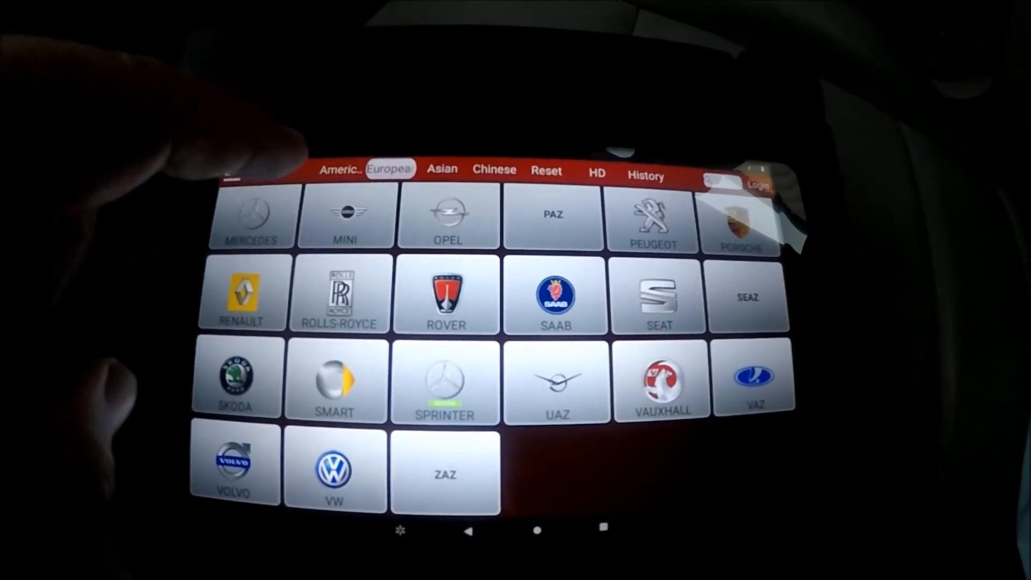
Step: Load the Chrysler software from the American makes, detecting a 2007 300/Magnum/Charger
click(341, 169)
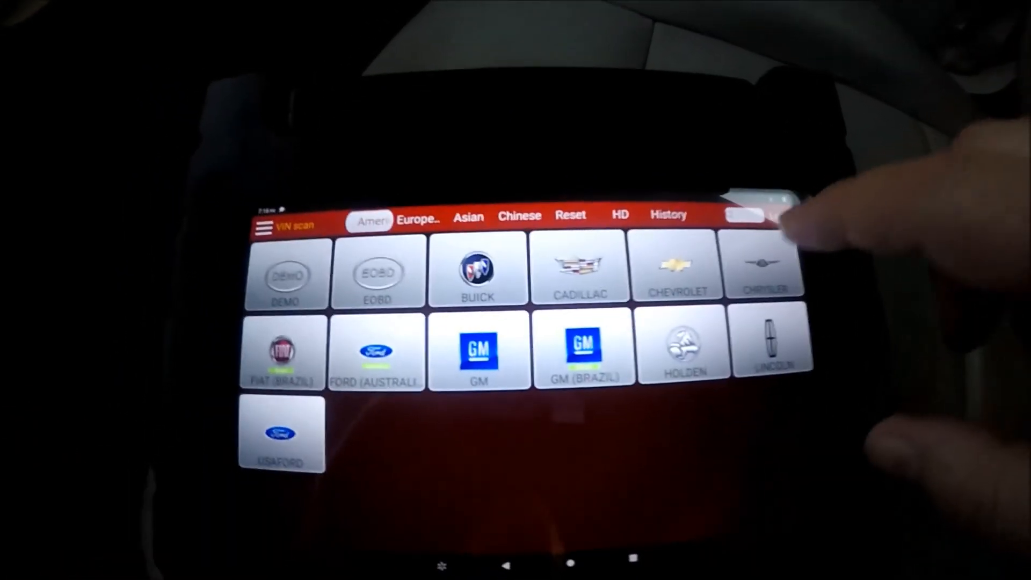
click(765, 270)
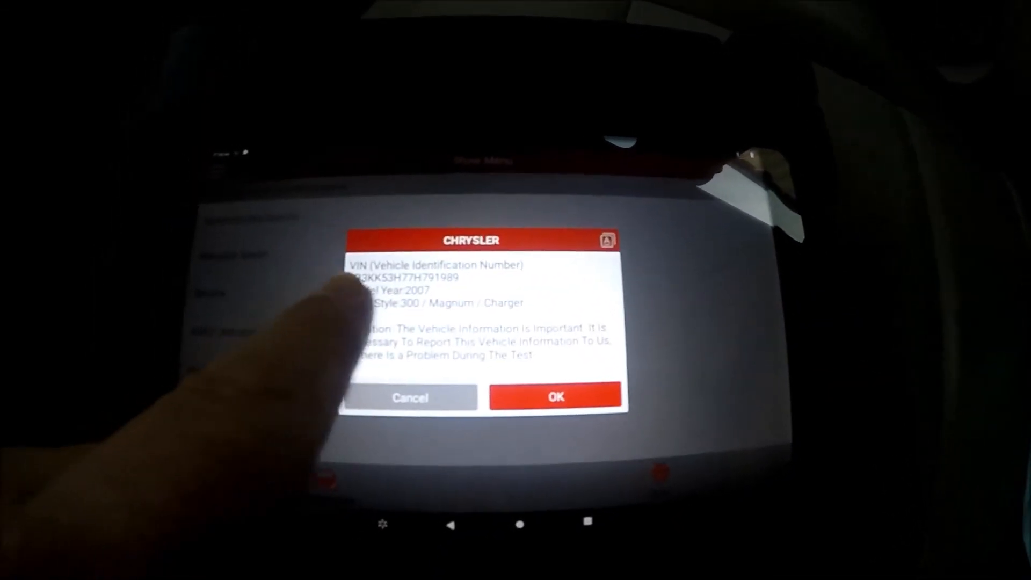
Step: Accept the detected vehicle and the ignition-on prompt to reach the Chrysler health report
click(555, 396)
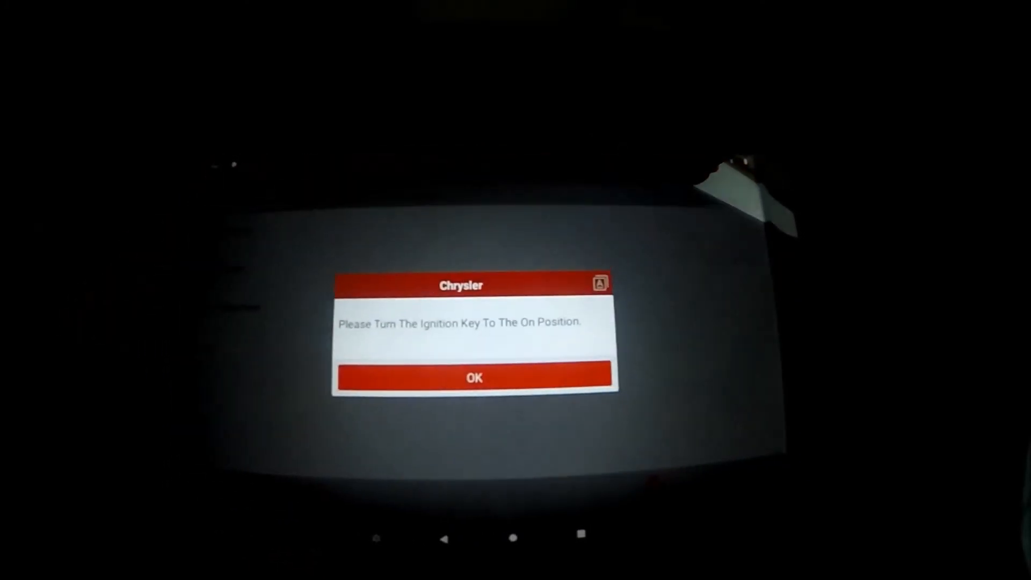
click(483, 393)
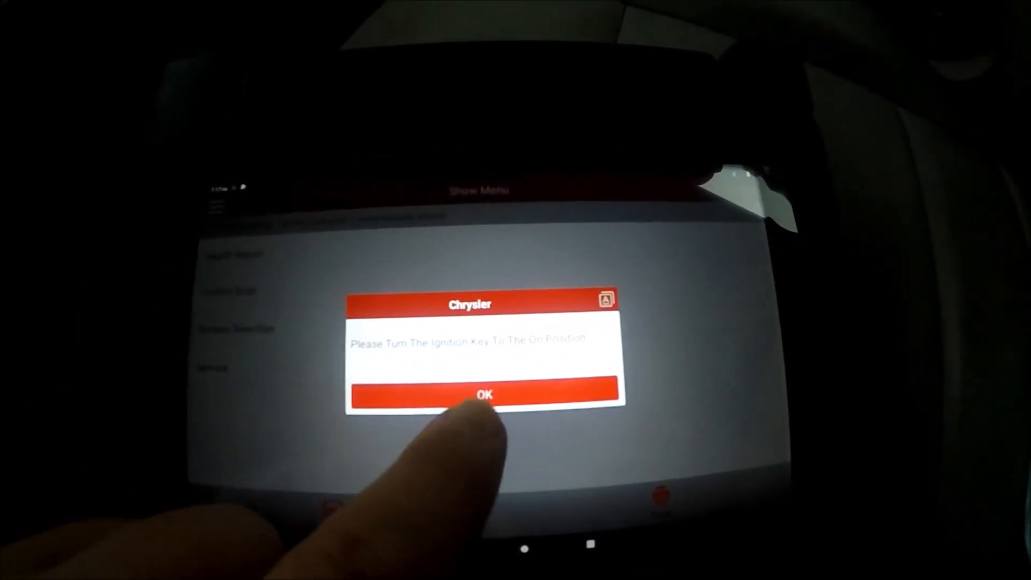
click(484, 393)
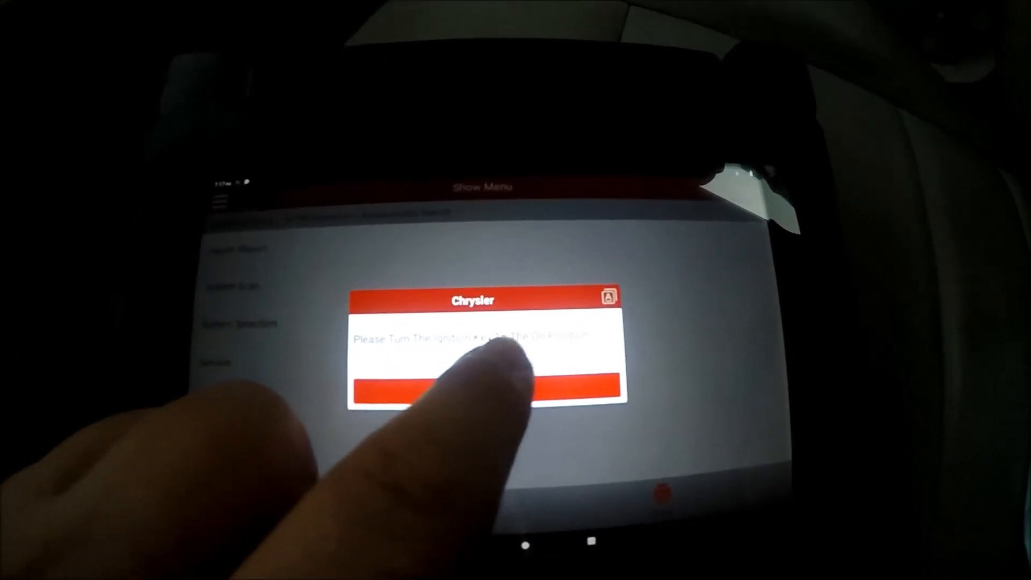
click(484, 387)
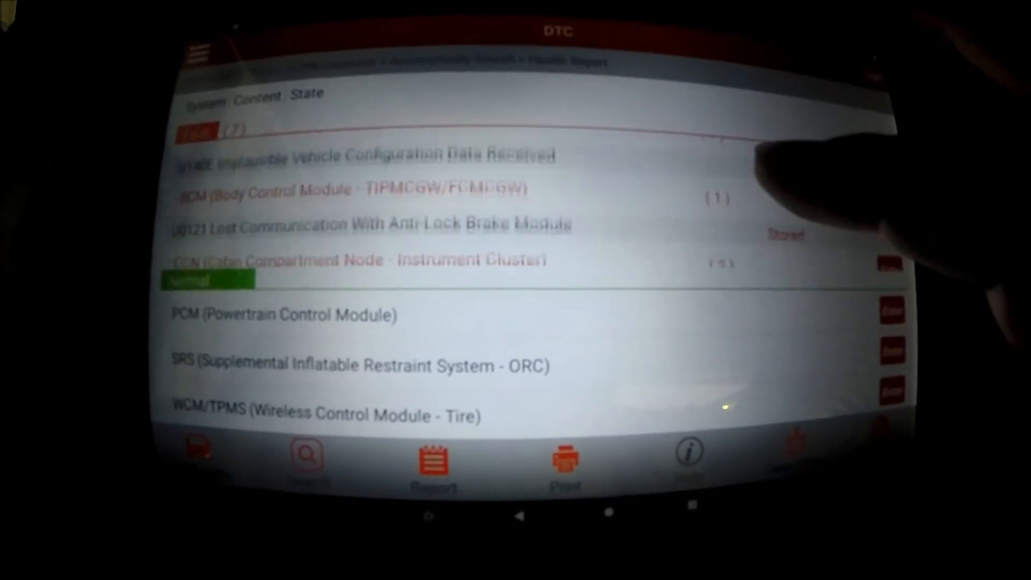
Step: Scroll through the health report's stored BCM and instrument cluster fault codes
scroll(down, 3)
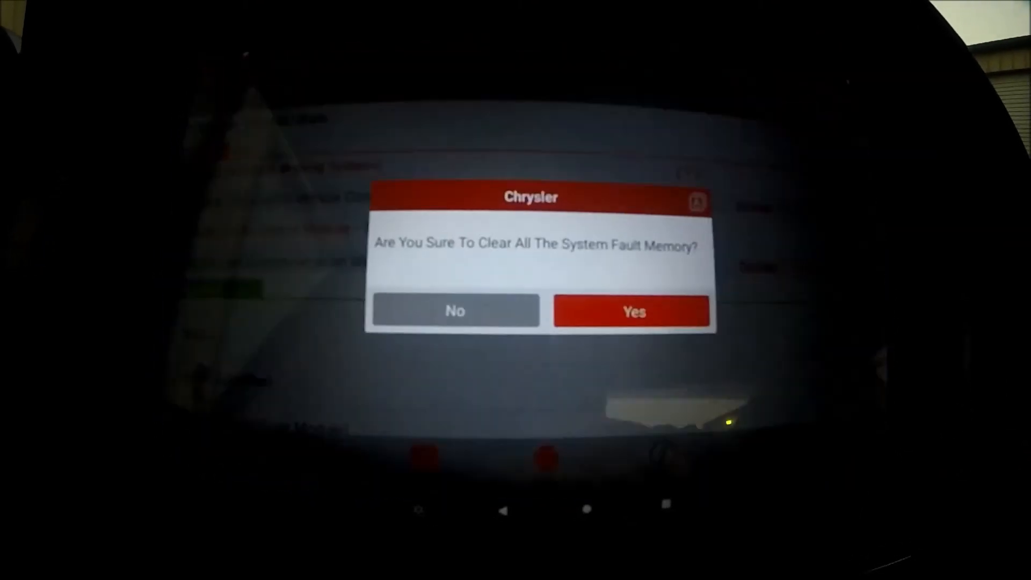
Step: Confirm clearing all system fault memory with the engine off, leaving zero faults
click(631, 310)
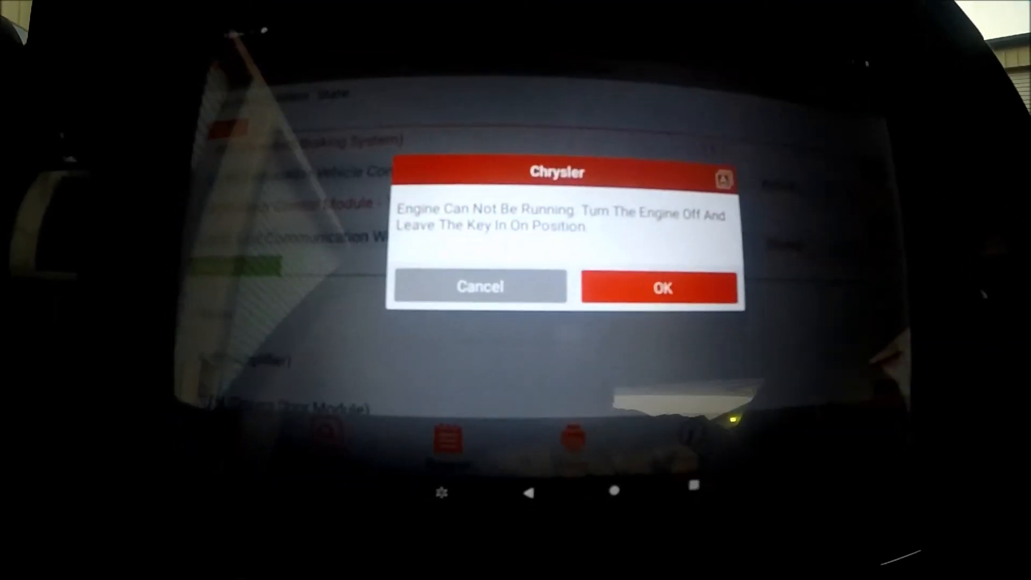
click(661, 288)
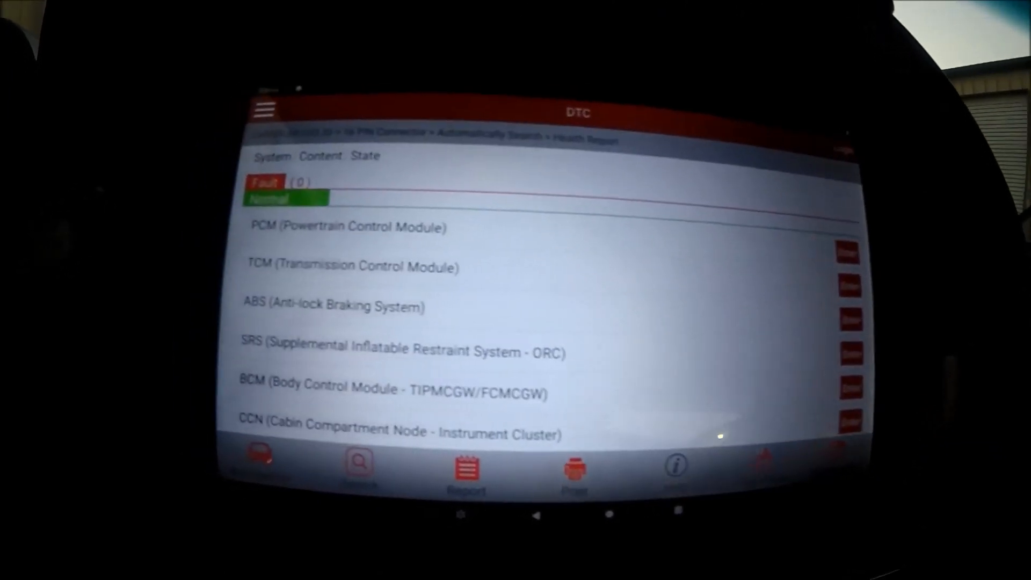
Step: Attempt to print the health report, hitting a printer error
click(573, 473)
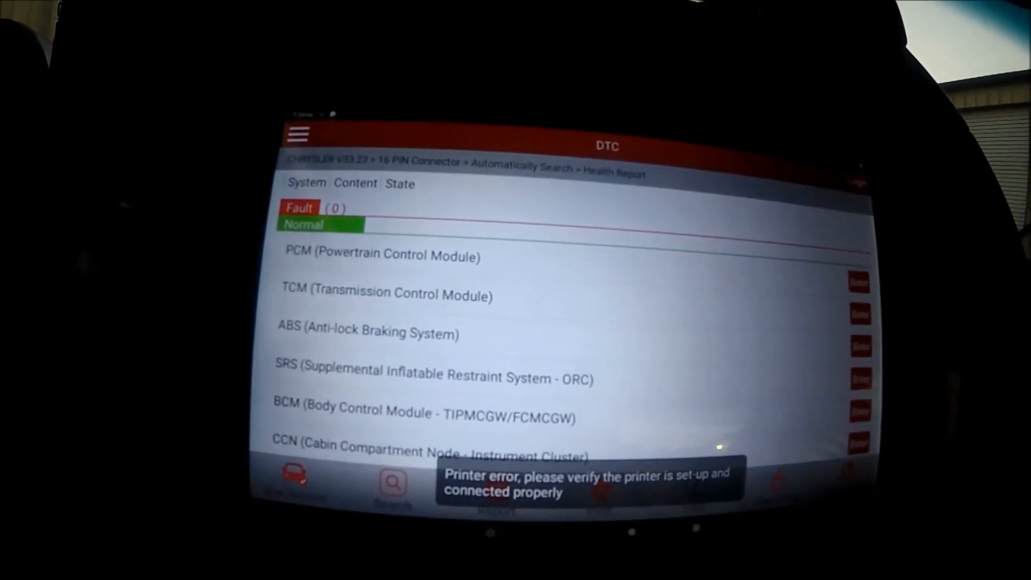
click(296, 136)
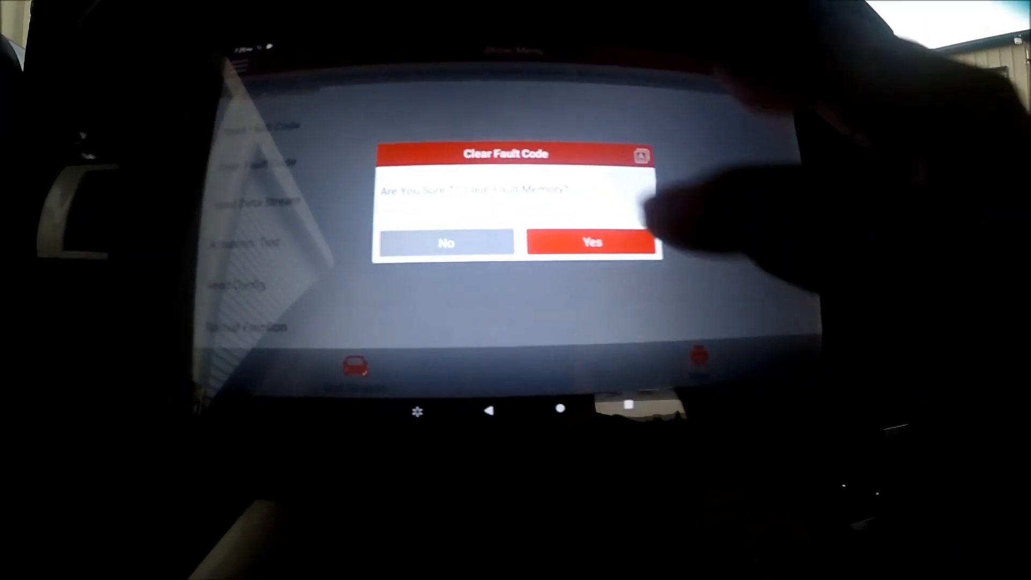
Step: Clear the ABS faults and re-read them, finding U1408 implausible configuration still active
click(590, 242)
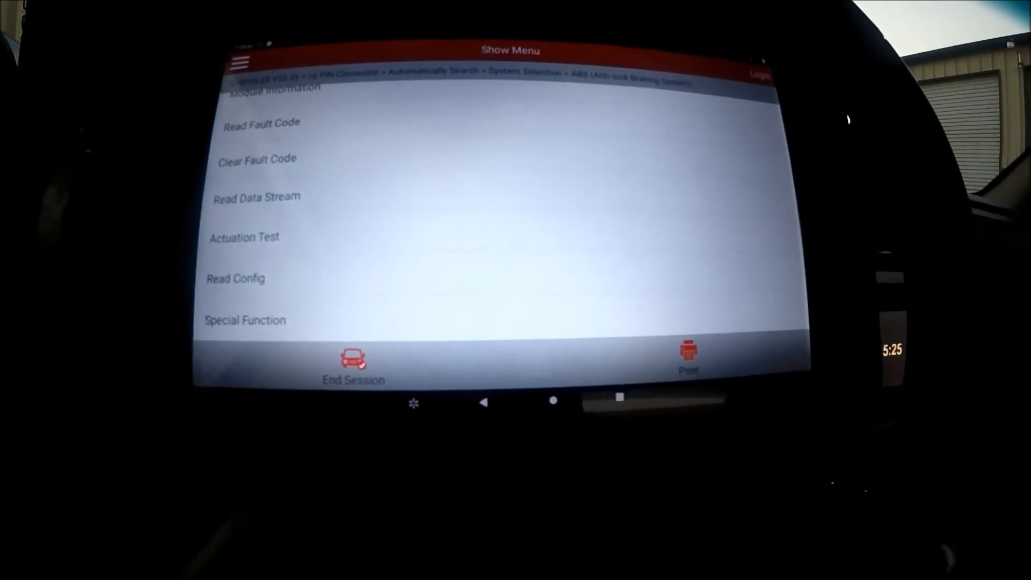
click(260, 123)
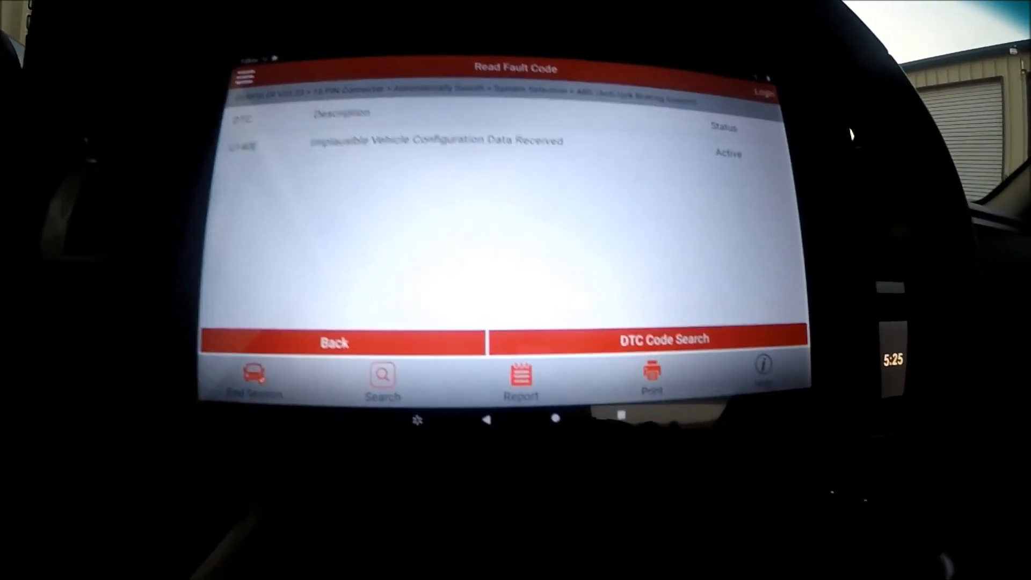
click(332, 341)
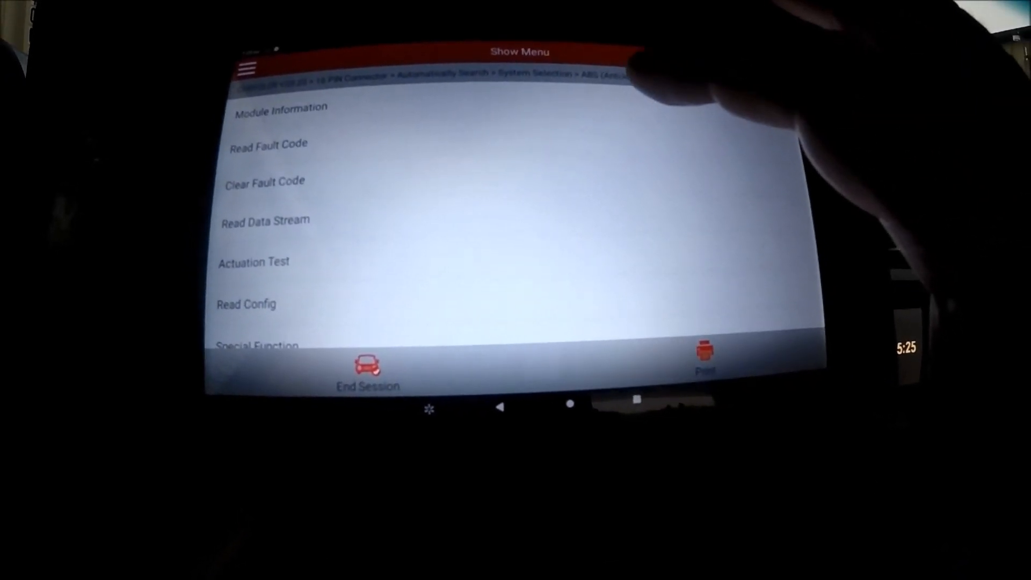
Step: View the ABS ECU information with part number, software version and supplier, then dismiss it
click(280, 108)
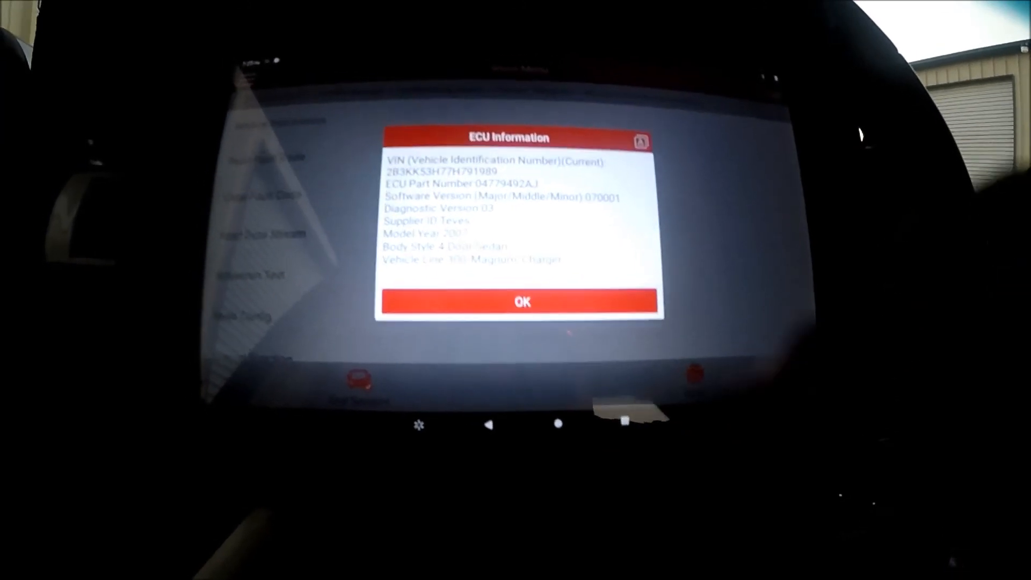
click(521, 300)
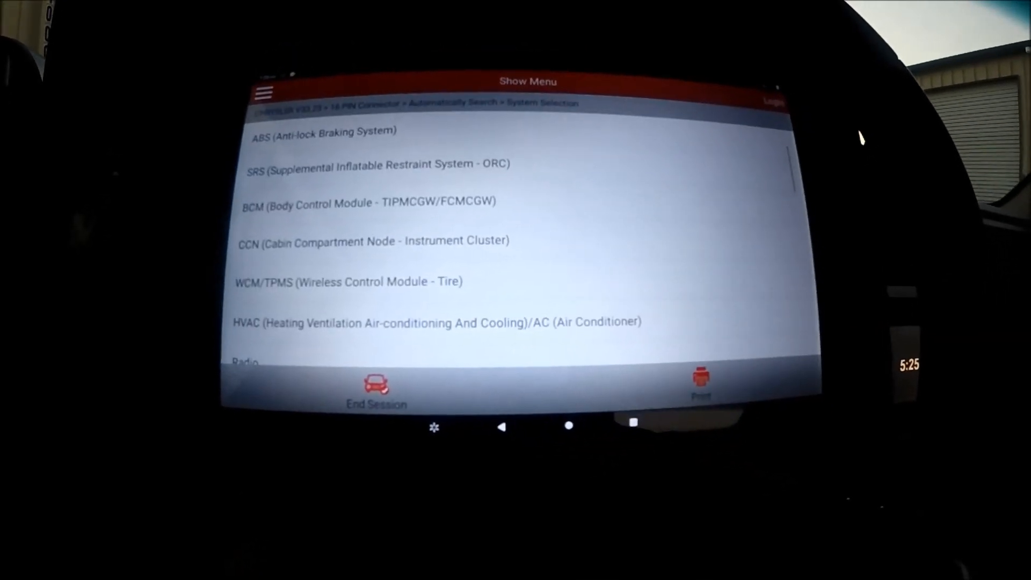
Step: Scroll the system selection list down to the WCM/TPMS wireless control module
scroll(down, 3)
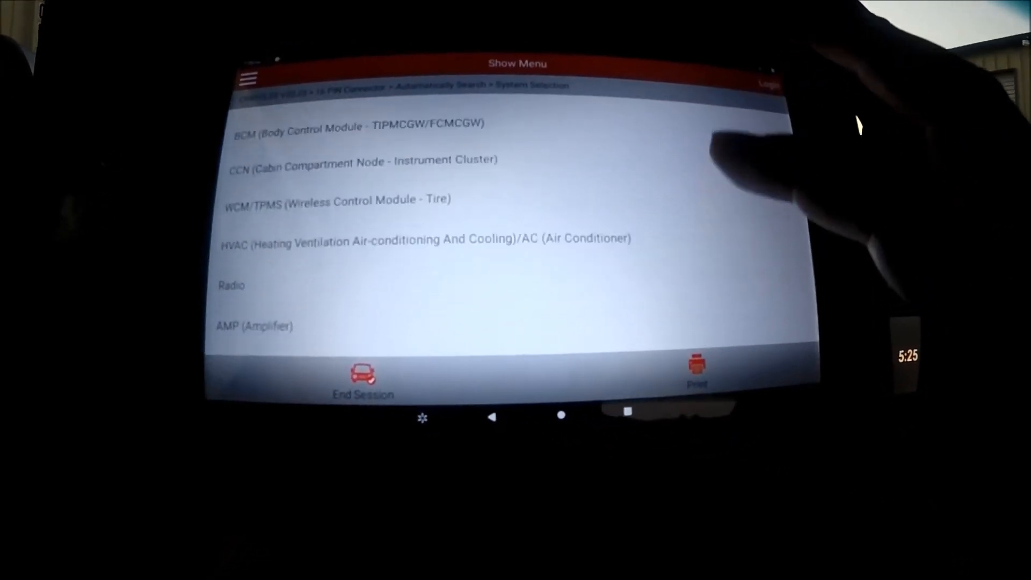
scroll(down, 3)
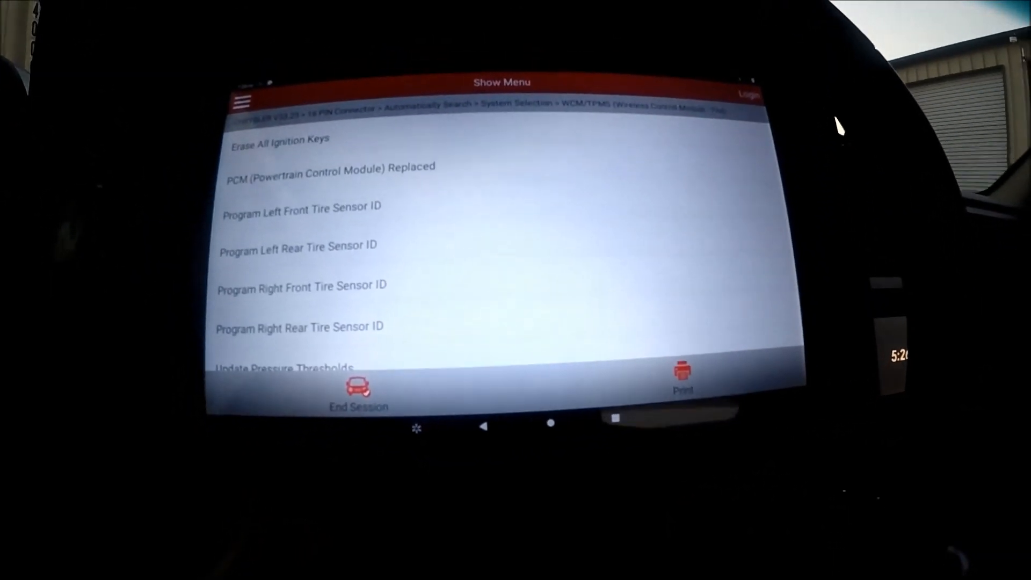
Step: Scroll the WCM/TPMS special functions and dismiss the vehicle-state caution
scroll(down, 3)
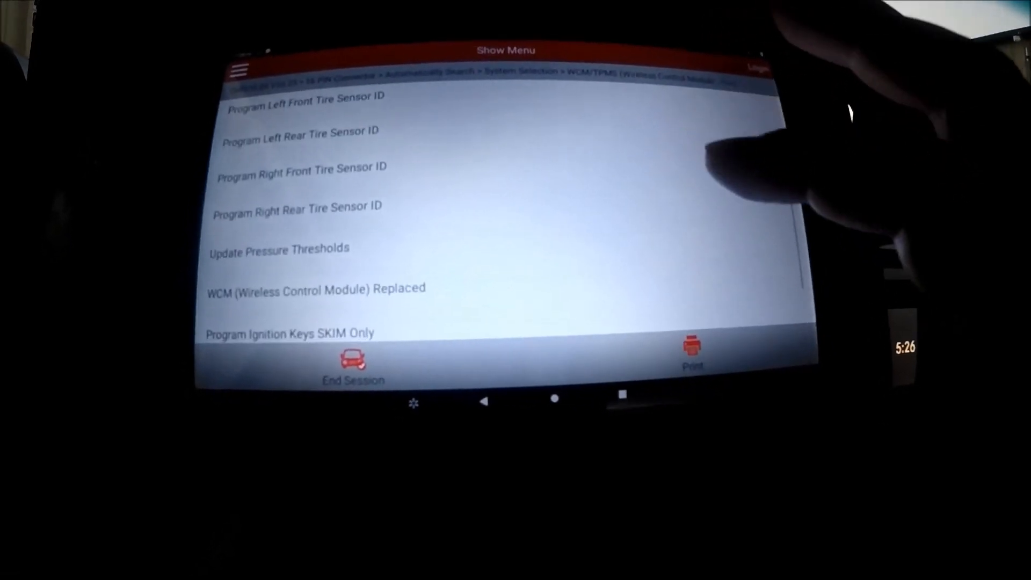
scroll(down, 3)
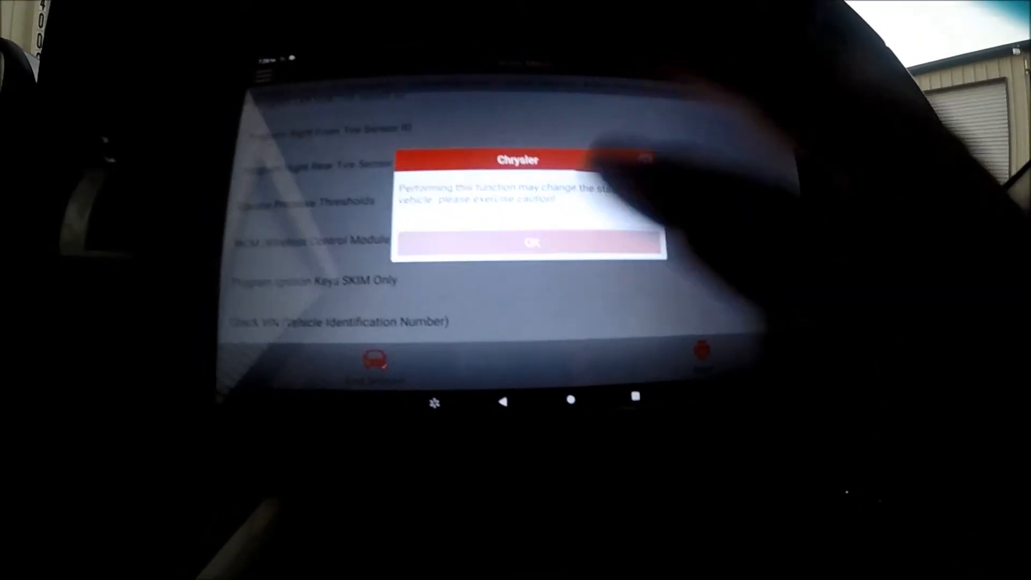
click(531, 243)
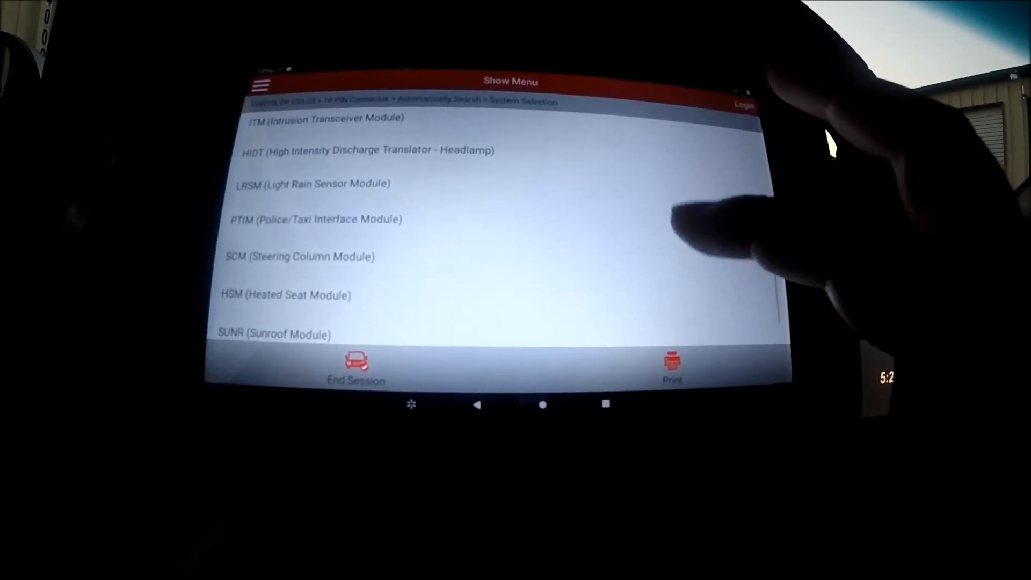
Step: Scroll the Chrysler system selection list down to the PCM (Powertrain Control Module) entry
scroll(down, 3)
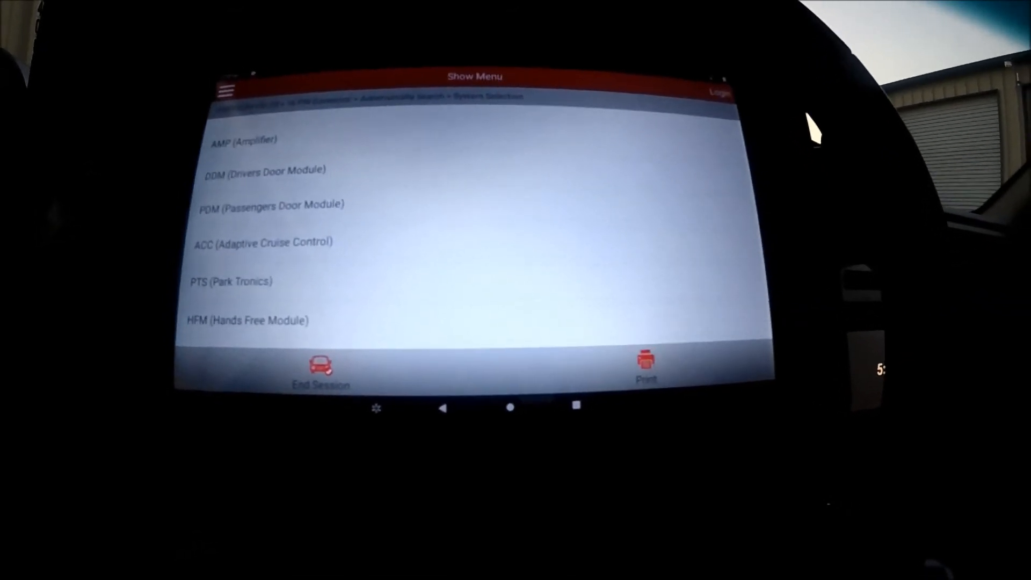
scroll(down, 3)
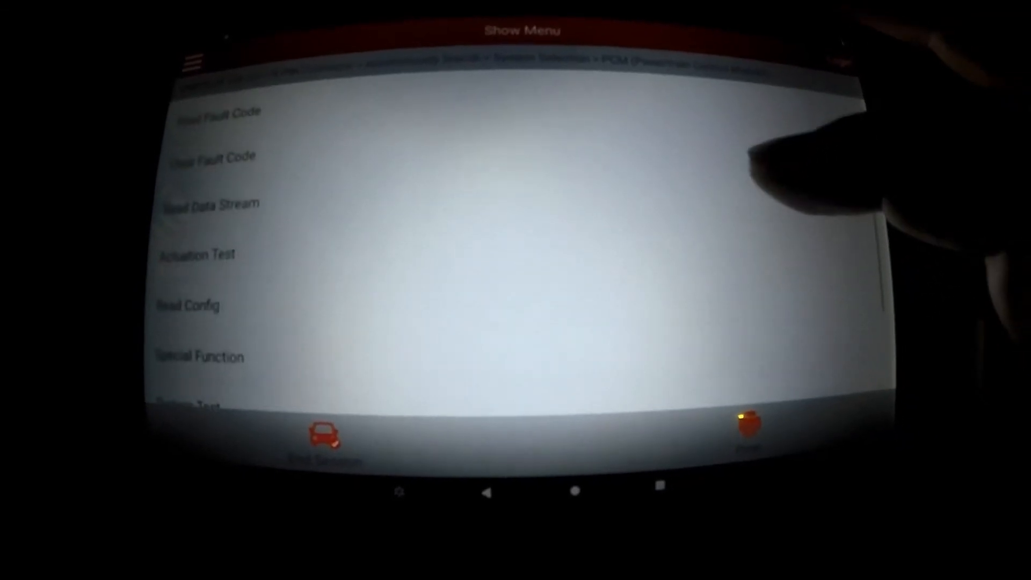
Step: Browse the PCM Read Data Stream selection list before moving on to Actuation Test
click(211, 203)
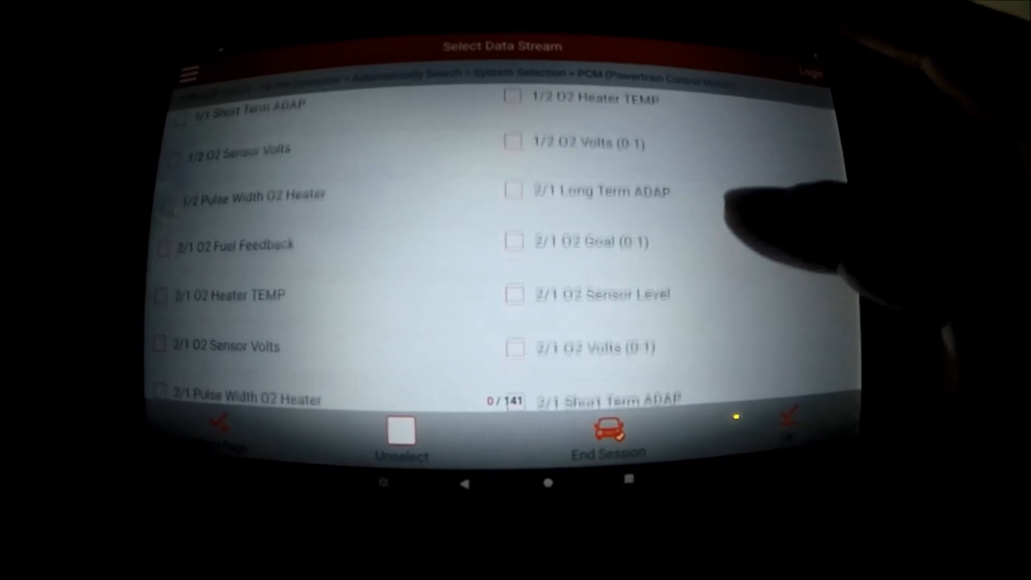
scroll(down, 3)
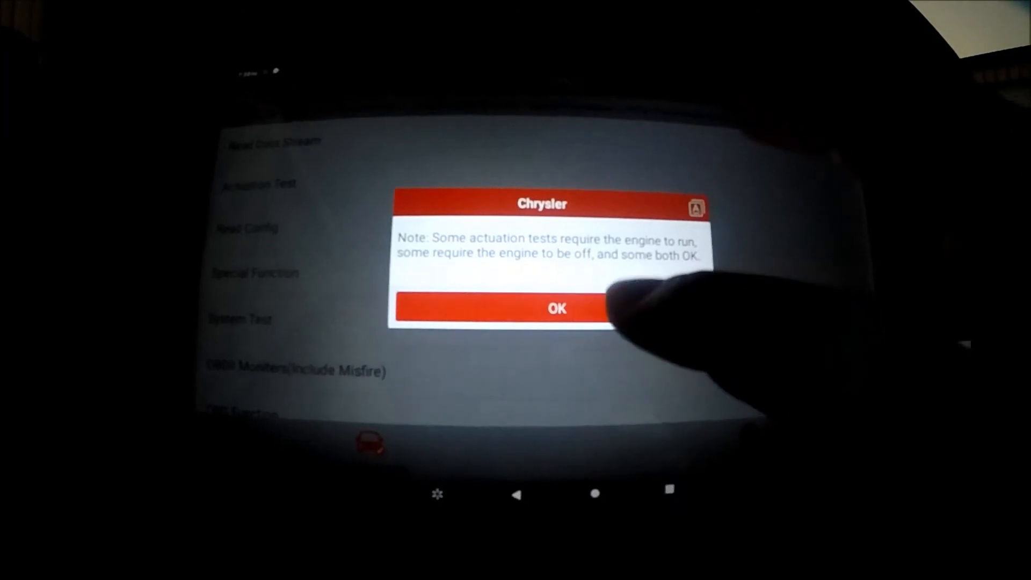
Step: Acknowledge the engine-state note and scroll the actuation tests from fuel injector control to cylinder deactivation solenoids
click(556, 308)
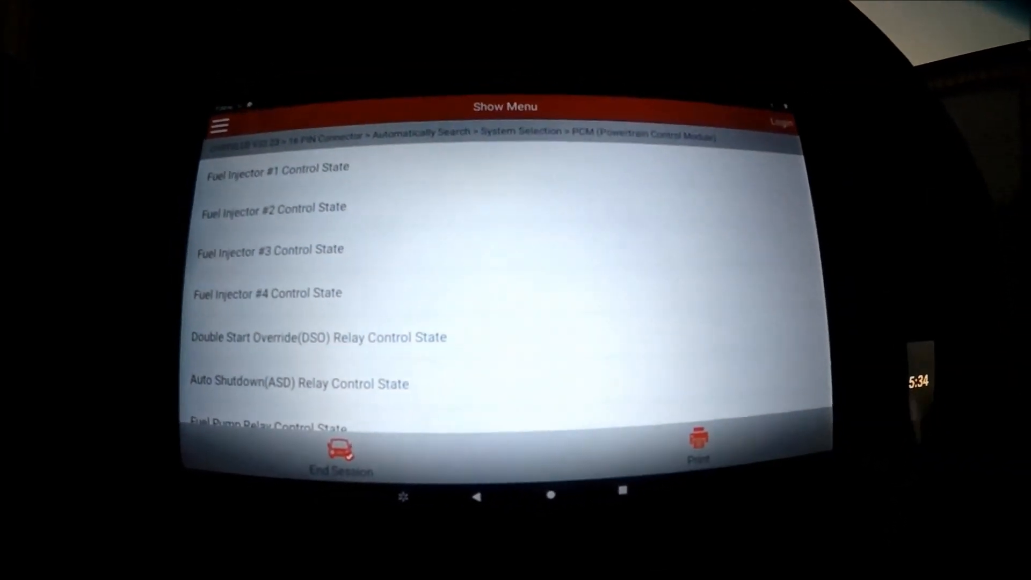
scroll(down, 3)
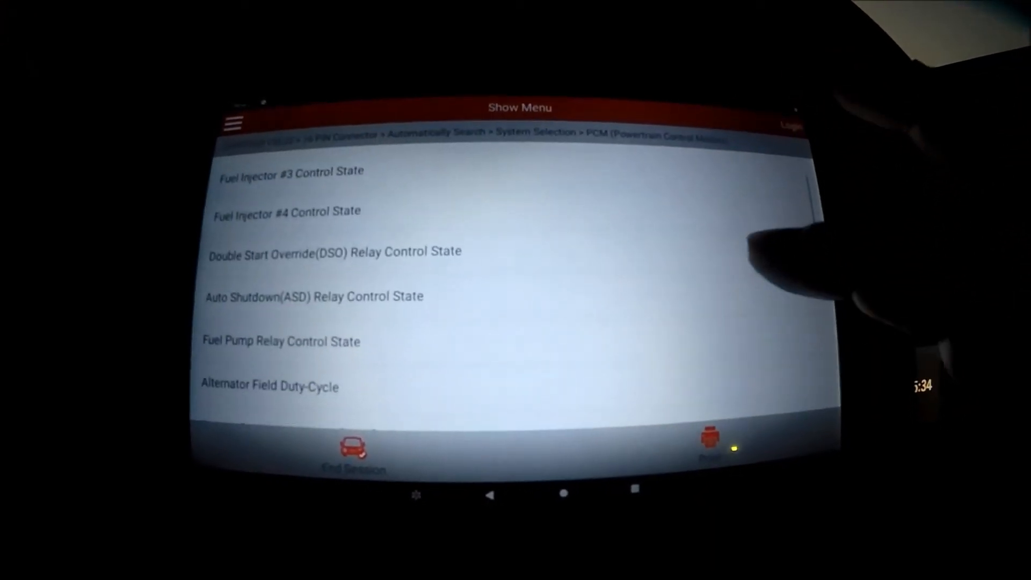
scroll(down, 3)
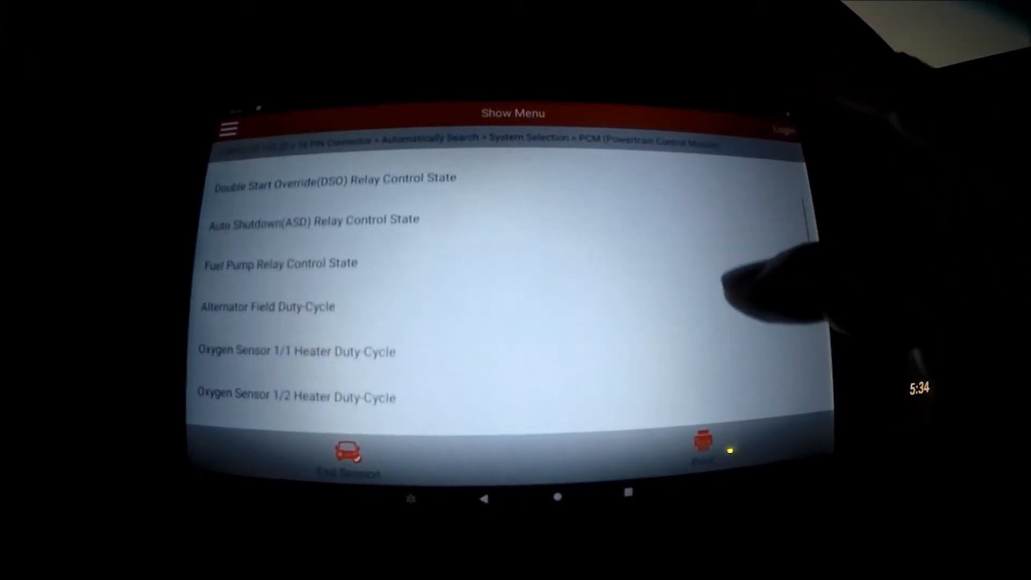
scroll(down, 3)
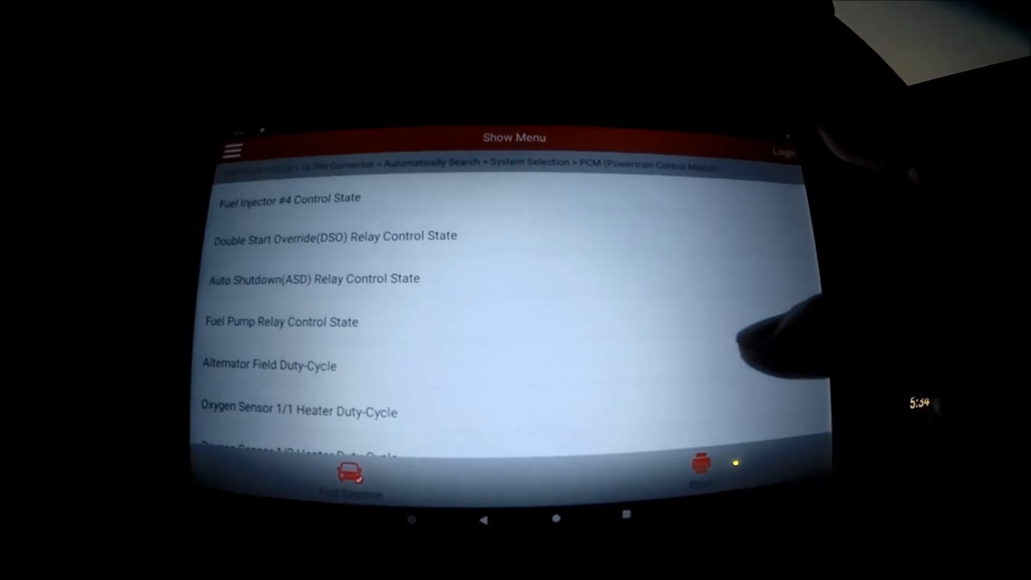
scroll(down, 3)
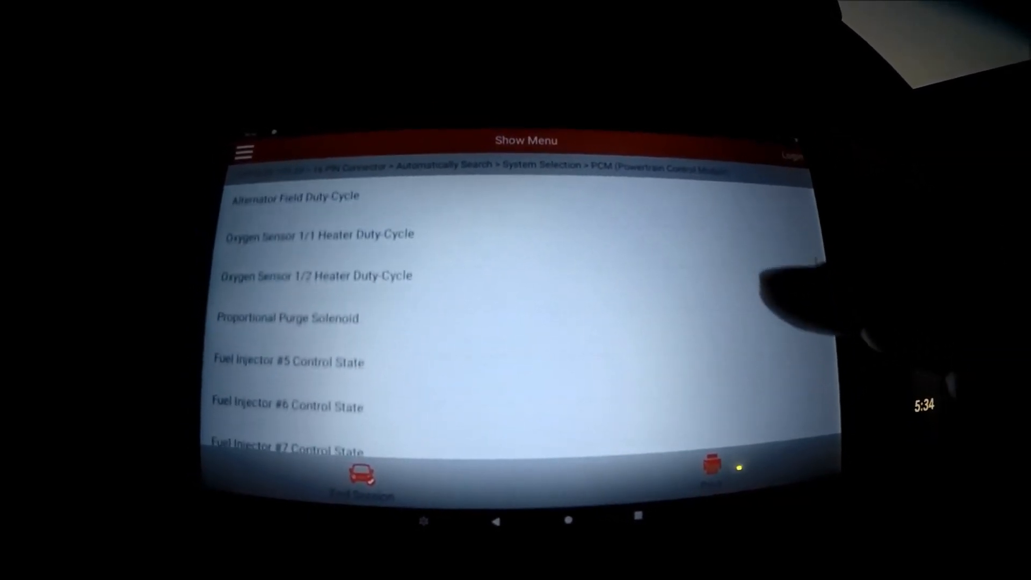
scroll(down, 3)
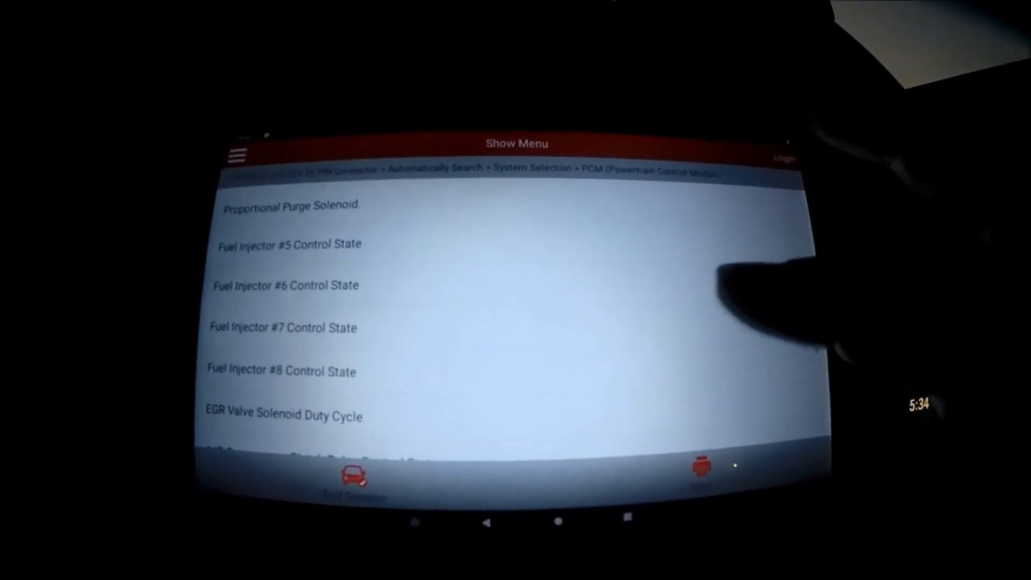
scroll(down, 3)
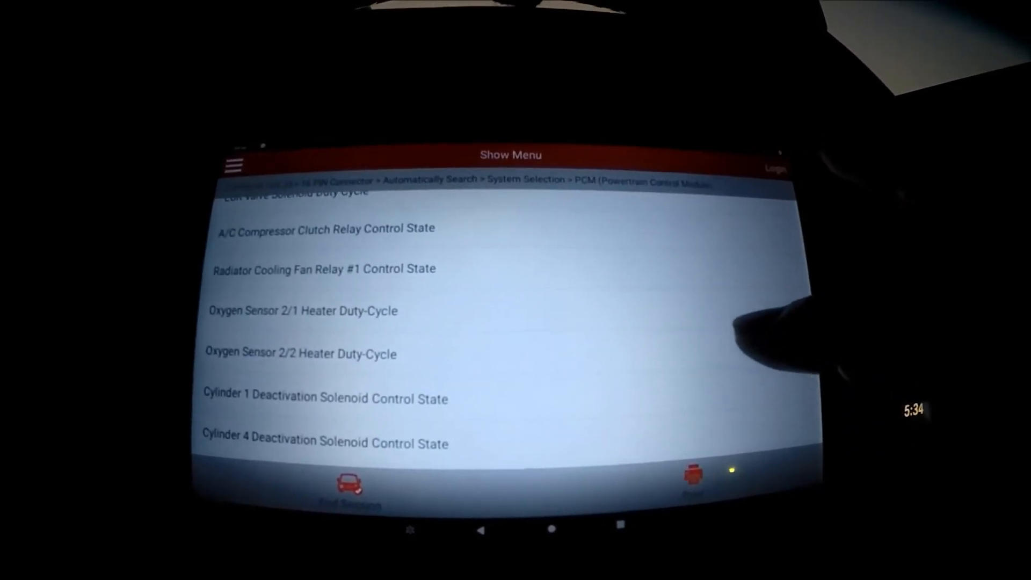
scroll(down, 3)
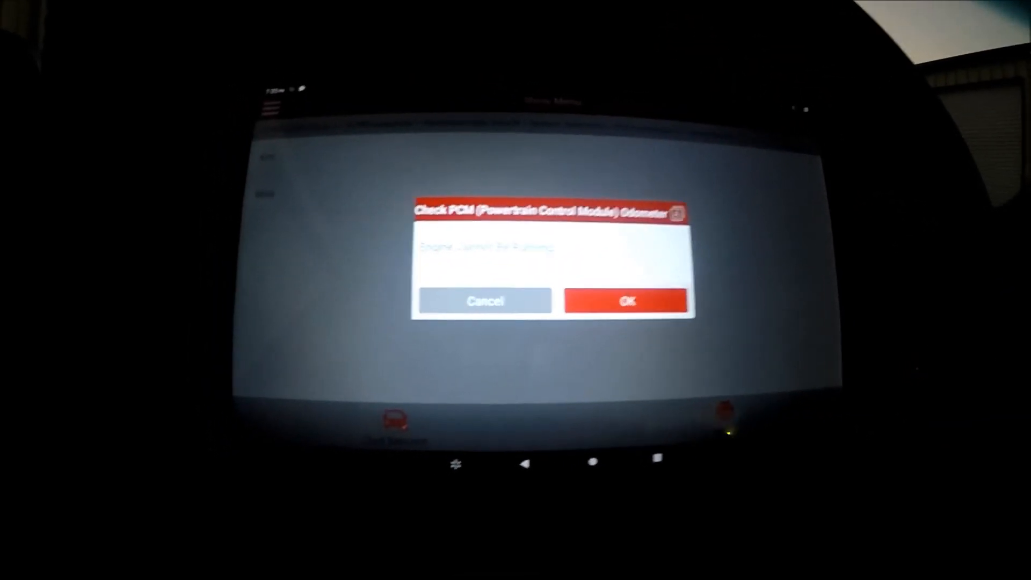
Step: Confirm the ignition condition for Check PCM Odometer and answer Yes that the reading is within range
click(625, 300)
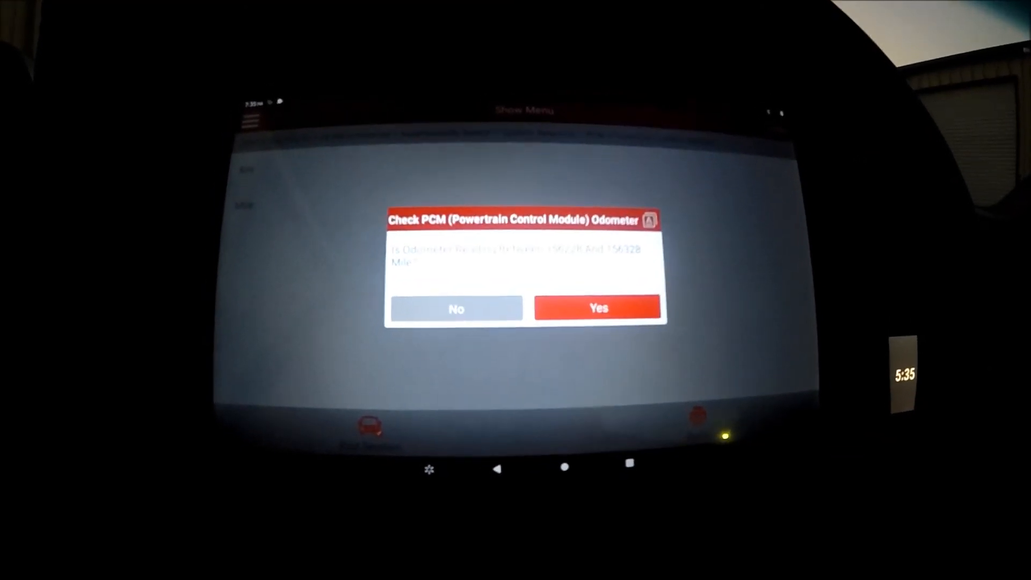
click(598, 308)
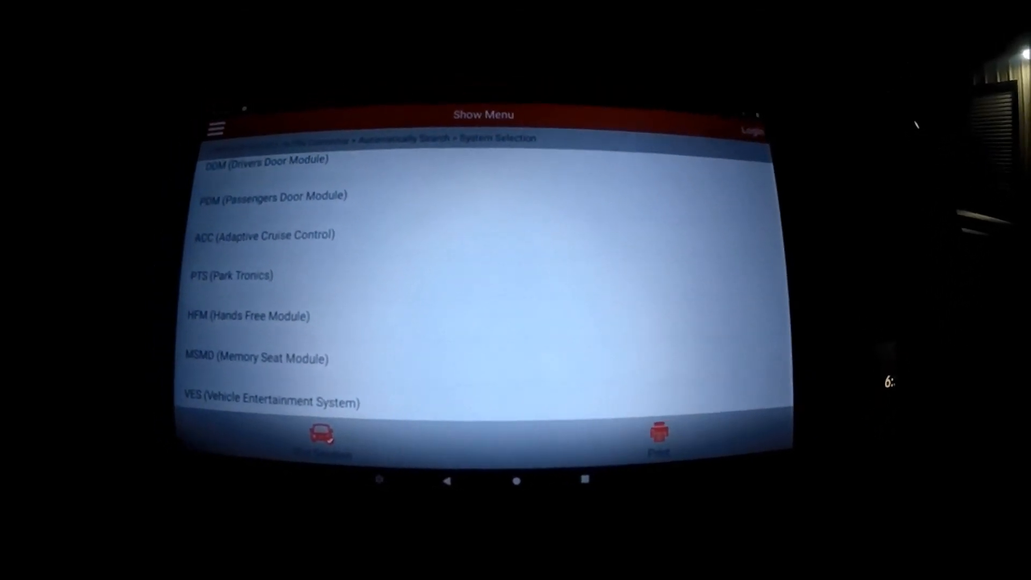
Step: Scroll the system selection list down to reveal the electronic overhead module entry
scroll(down, 3)
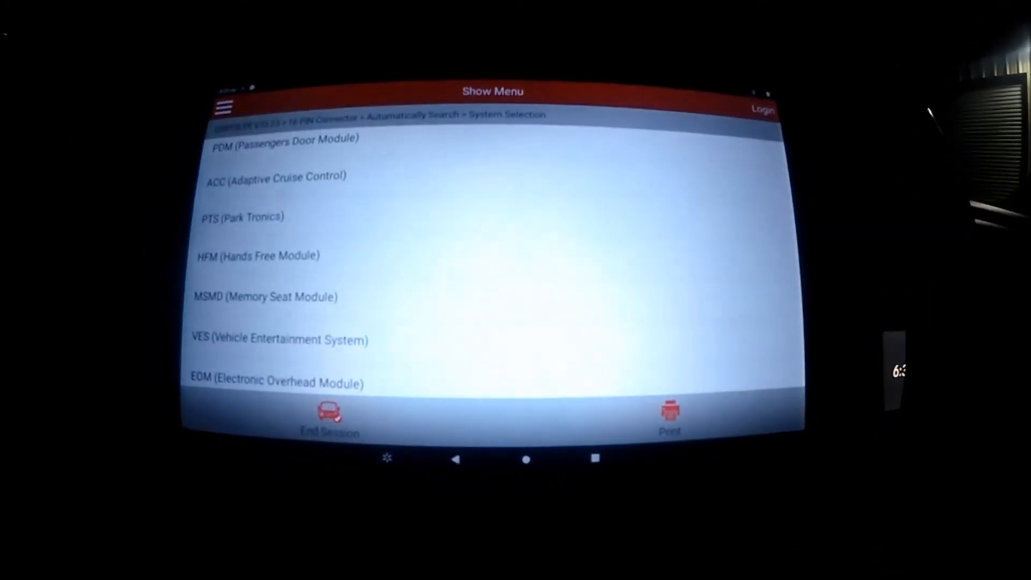